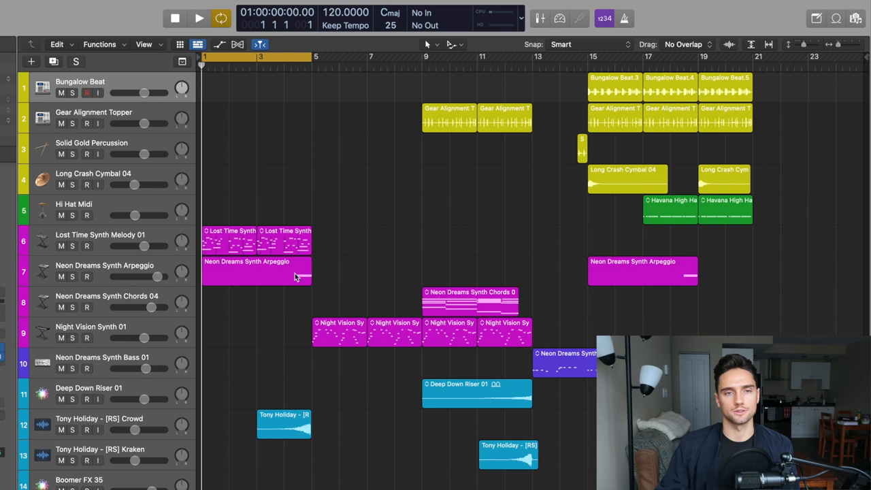
# Drag across the arrangement's top area while setting up Gear Alignment Topper's High Cut Freq automation.
pyautogui.moveTo(316, 56); pyautogui.dragTo(452, 56)
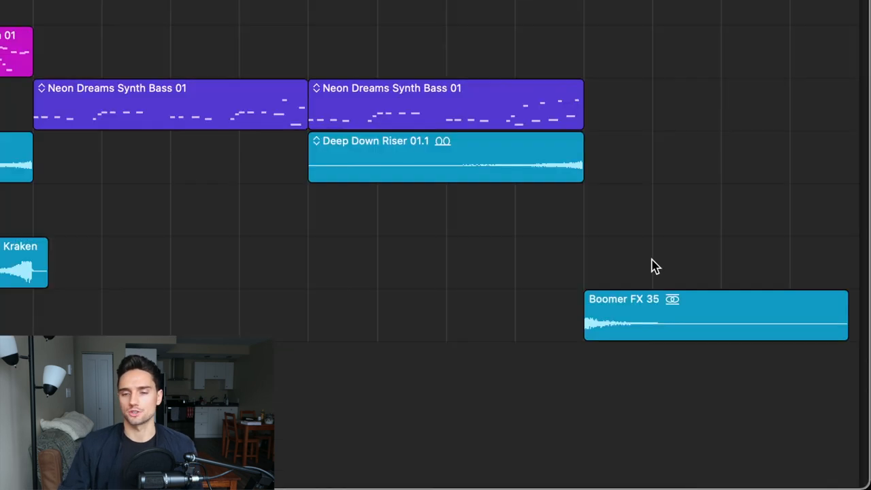
pyautogui.moveTo(636, 312)
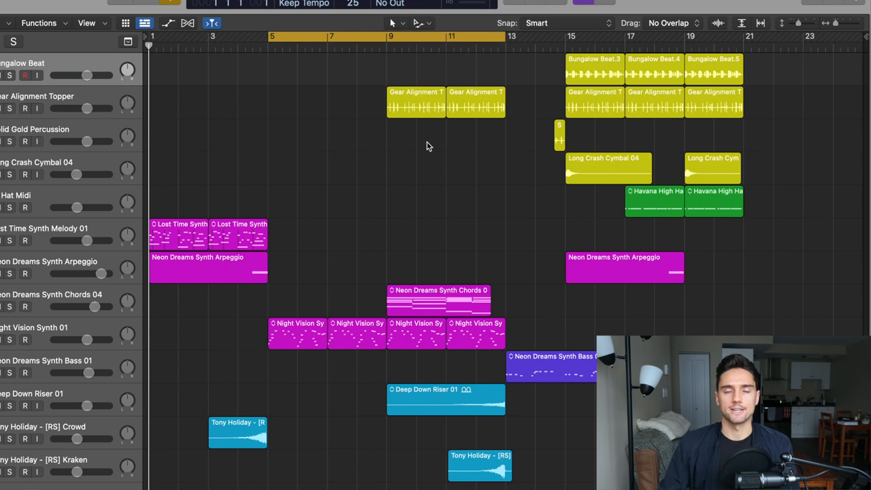
pyautogui.moveTo(499, 217)
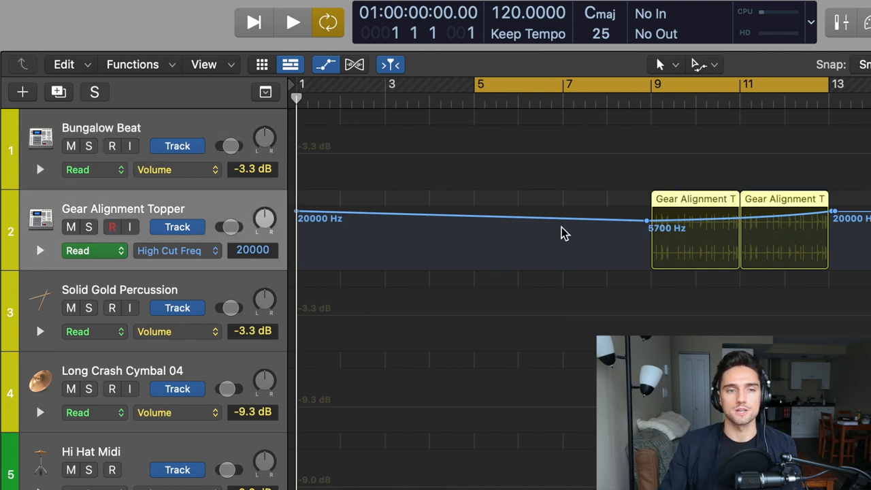
pyautogui.moveTo(709, 227)
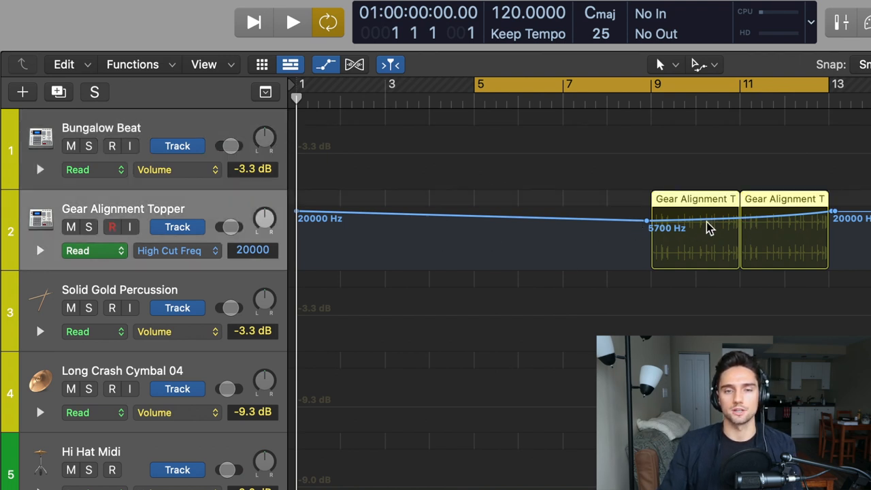
pyautogui.moveTo(742, 242)
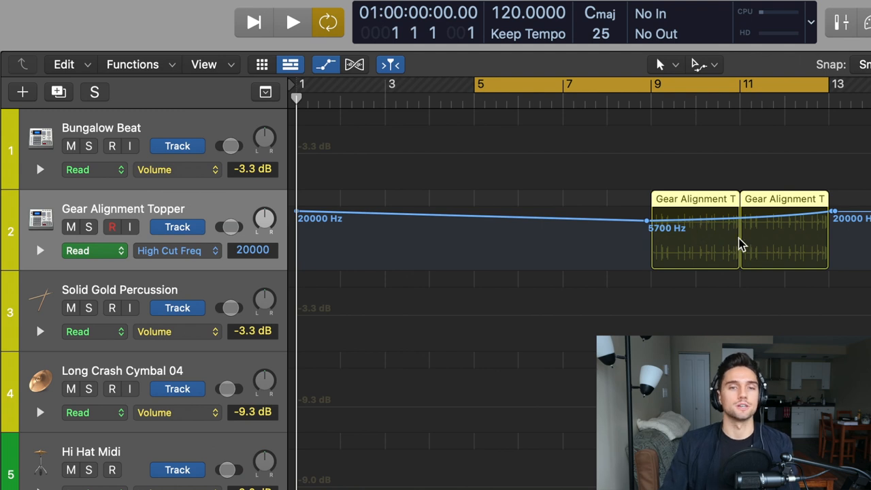
pyautogui.moveTo(113, 204)
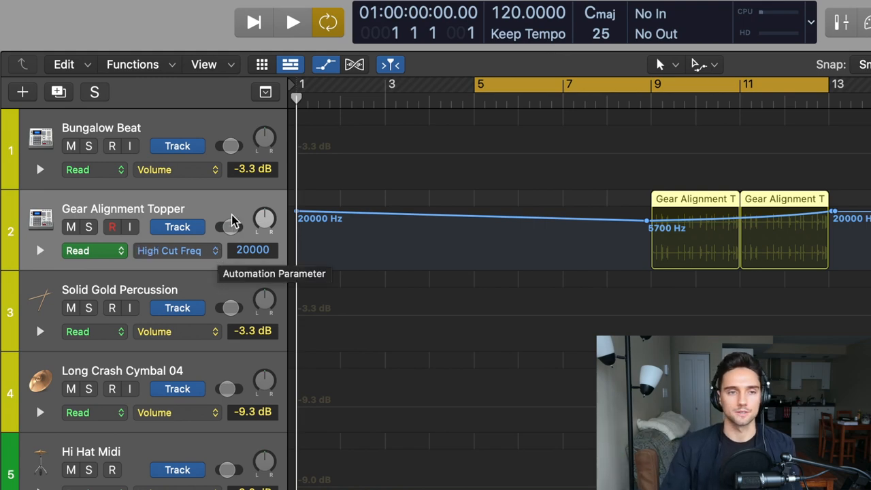
# View Gear Alignment Topper's Channel EQ high cut near 5750 Hz, then return to the tracks.
pyautogui.click(288, 21)
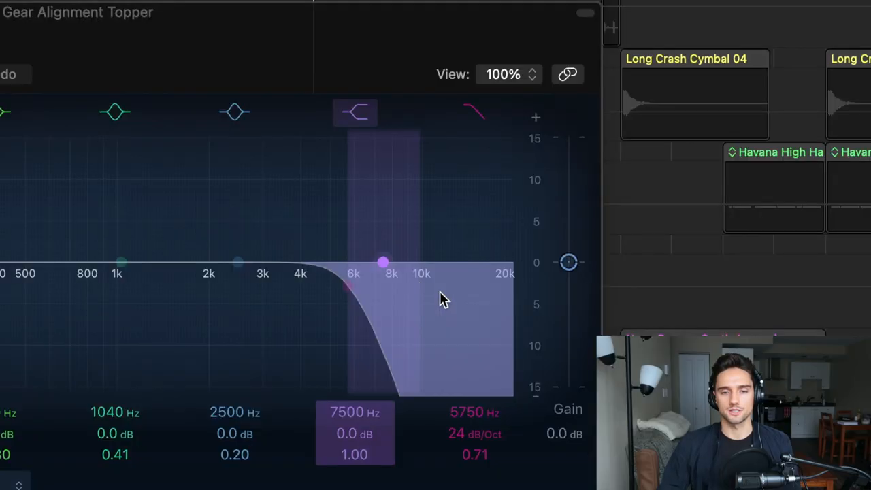
pyautogui.click(474, 113)
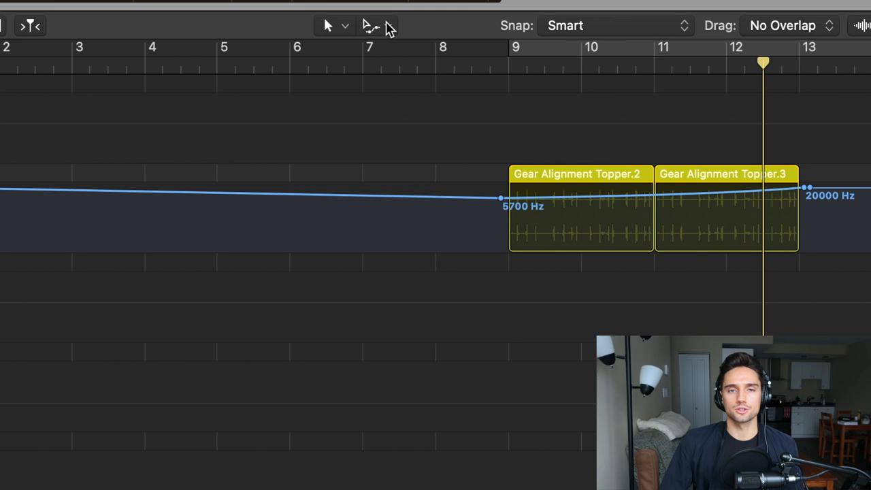
# Open the editing tools menu to curve the 5700 to 20000 Hz rise.
pyautogui.click(390, 25)
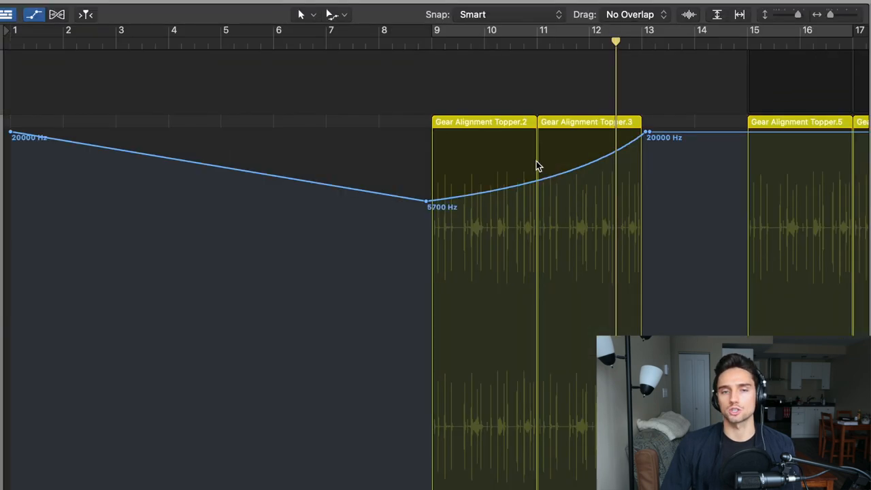
pyautogui.moveTo(18, 141)
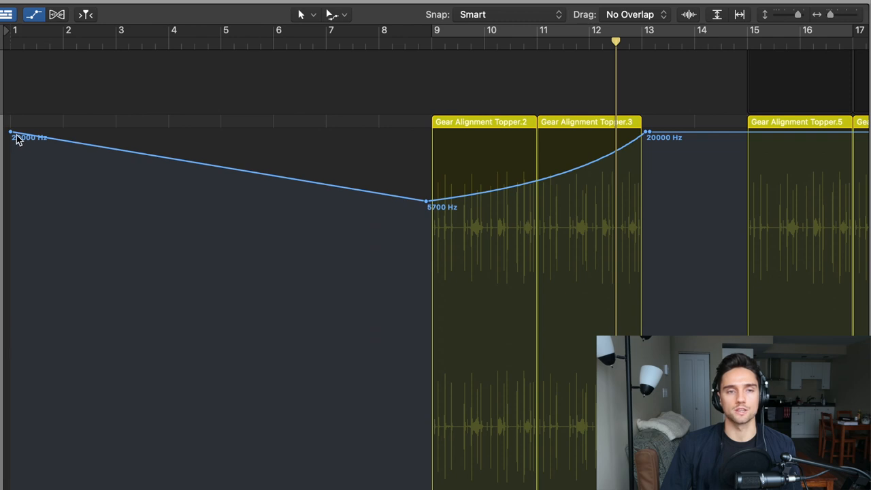
pyautogui.moveTo(444, 226)
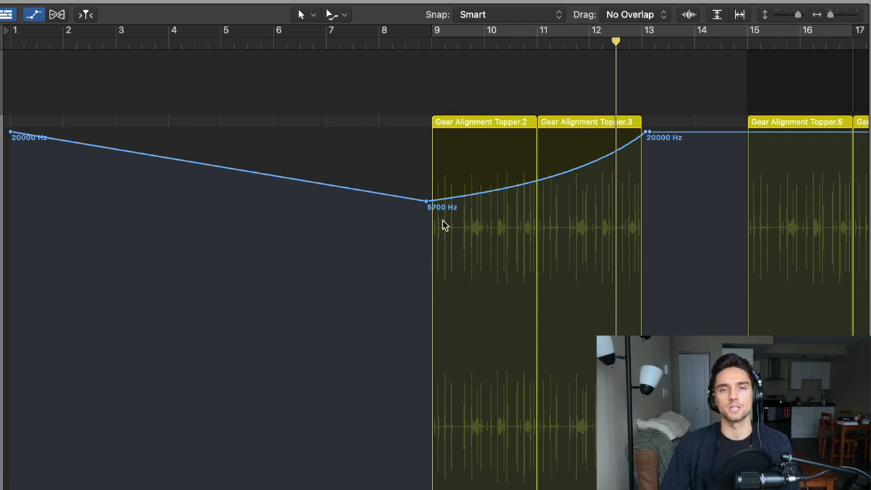
# Switch to the Automation Curve Tool from the editing tools menu.
pyautogui.click(331, 15)
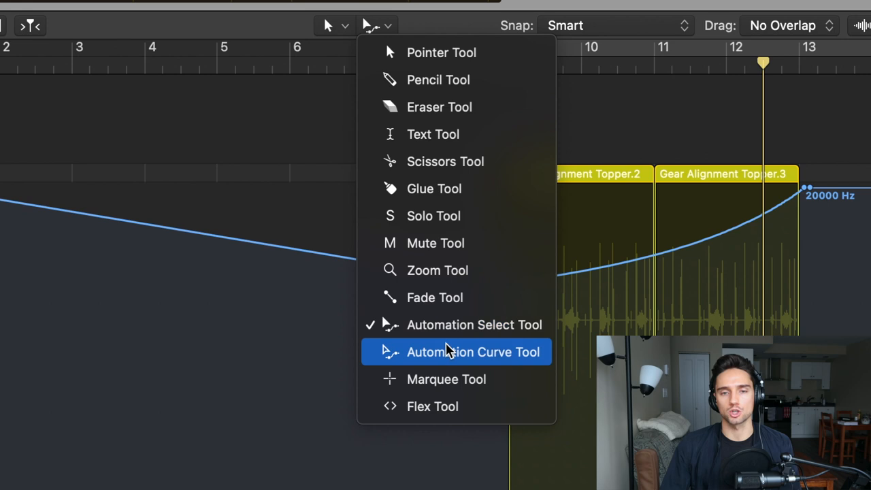
pyautogui.click(474, 352)
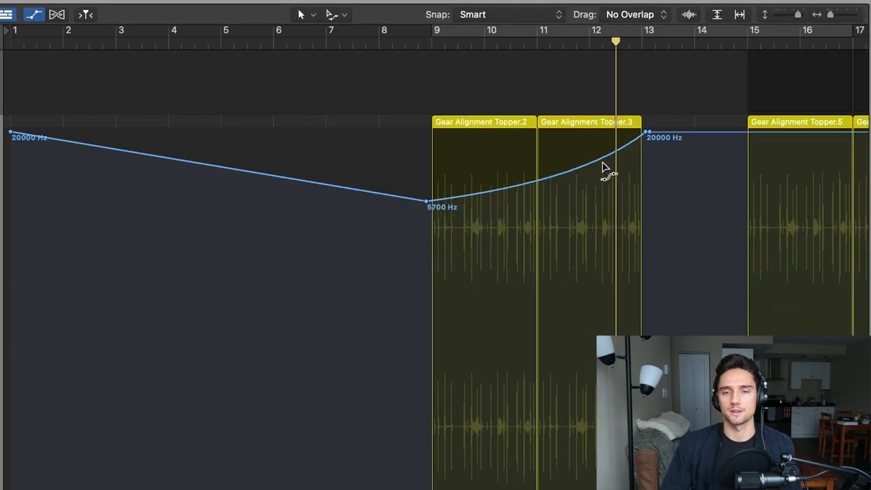
pyautogui.moveTo(215, 170)
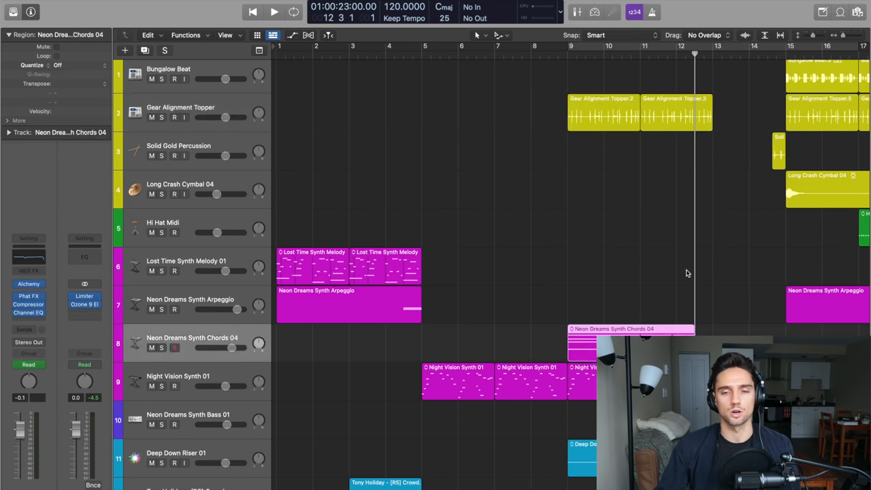
# Select the Neon Dreams Synth Chords 04 region to see its -6.7 to -0.1 dB volume curve.
pyautogui.scroll(-3)
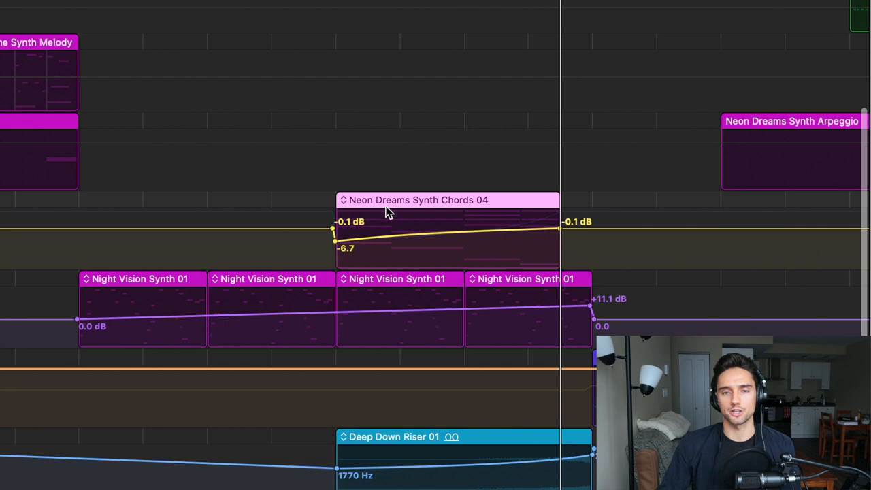
pyautogui.click(419, 199)
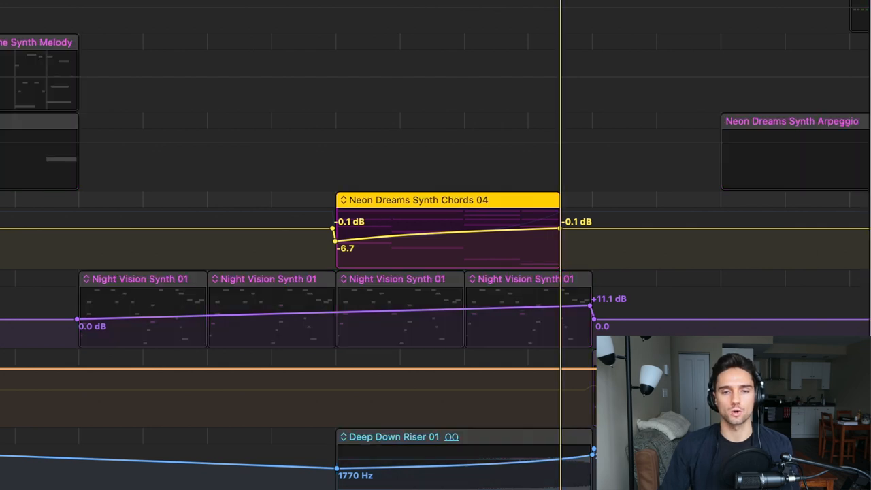
pyautogui.moveTo(396, 264)
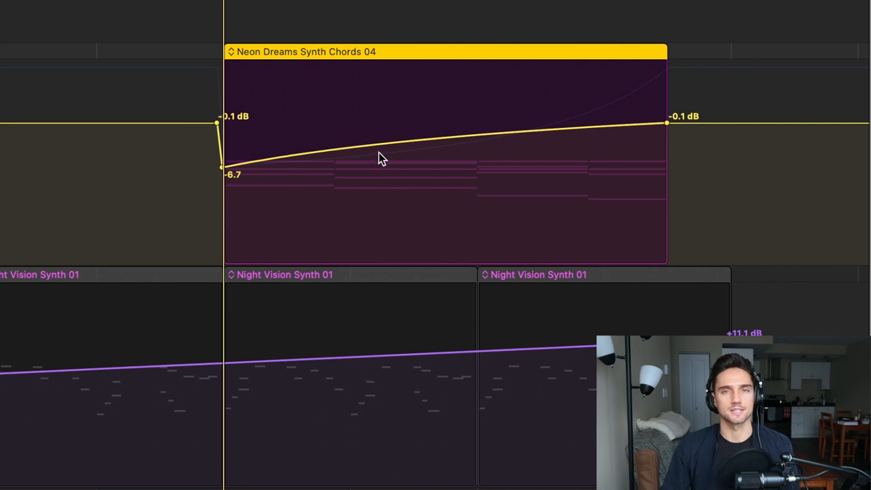
pyautogui.moveTo(617, 102)
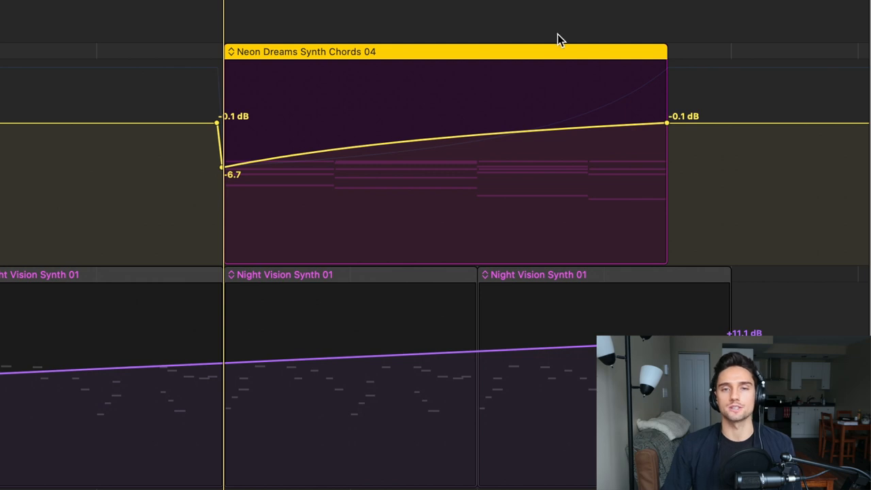
pyautogui.moveTo(683, 136)
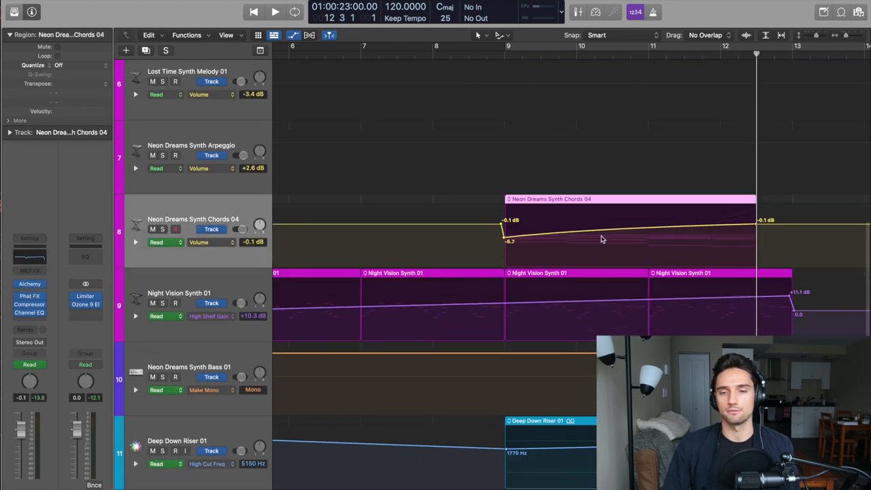
# Scroll down to Night Vision Synth 01's automation lane.
pyautogui.scroll(-3)
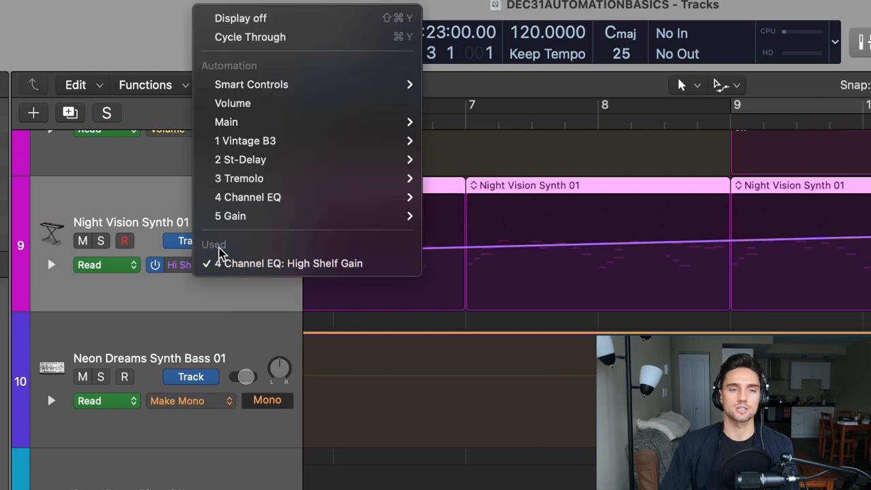
pyautogui.moveTo(290, 270)
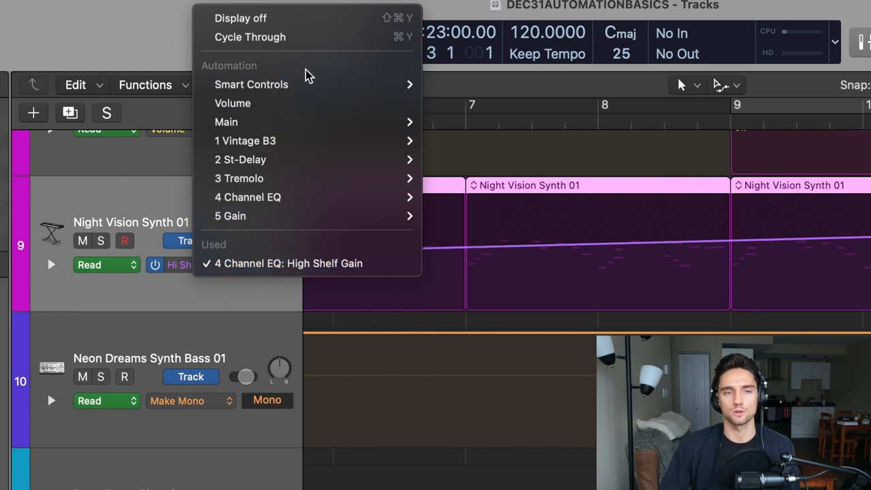
pyautogui.moveTo(294, 122)
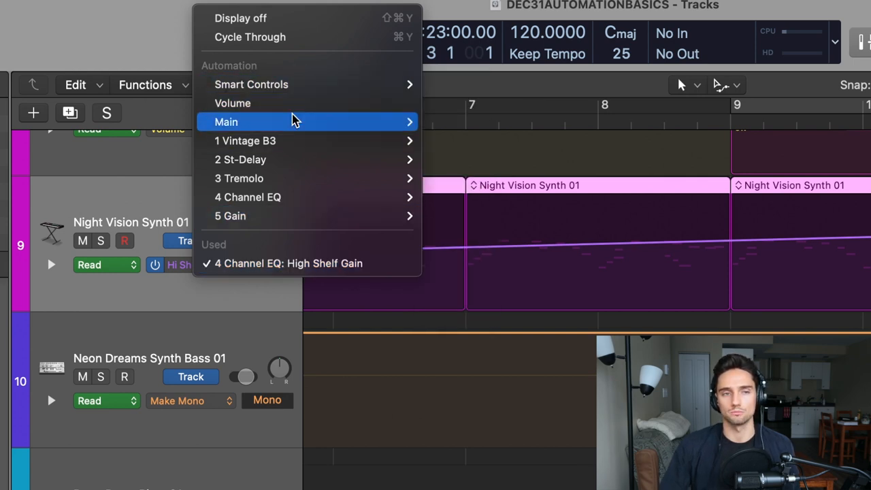
pyautogui.moveTo(294, 121)
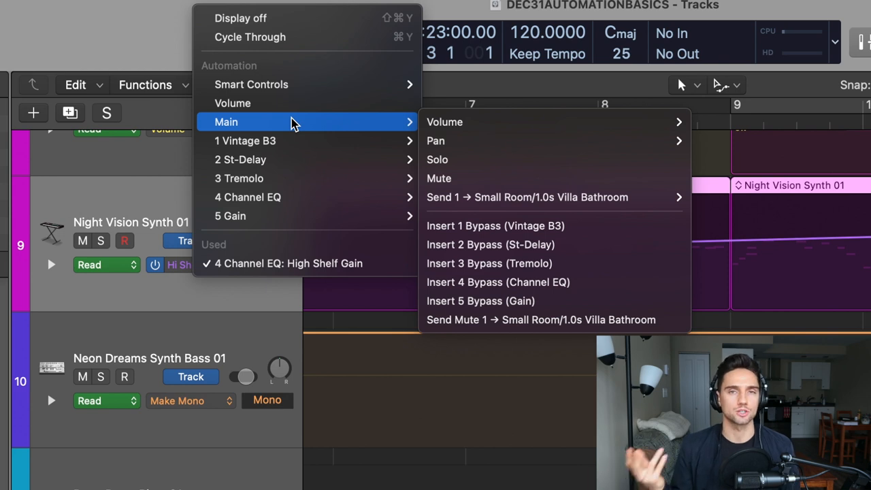
pyautogui.moveTo(295, 140)
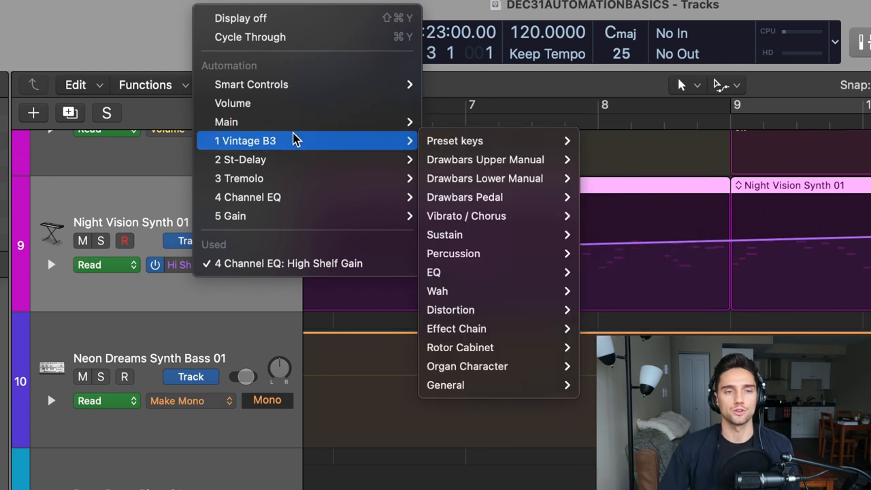
pyautogui.moveTo(286, 148)
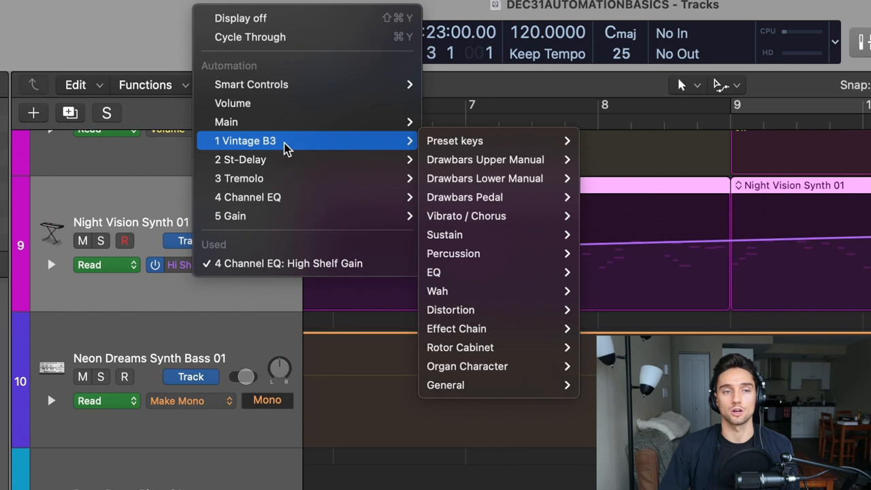
pyautogui.moveTo(484, 159)
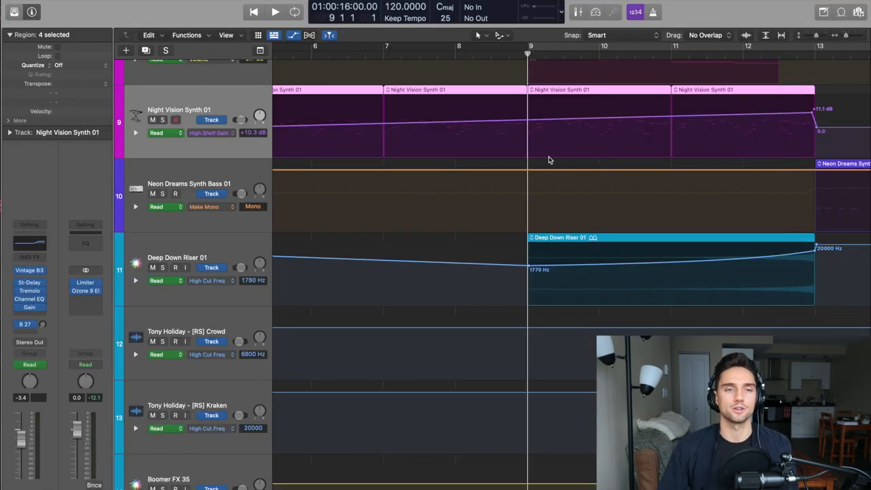
pyautogui.moveTo(500, 113)
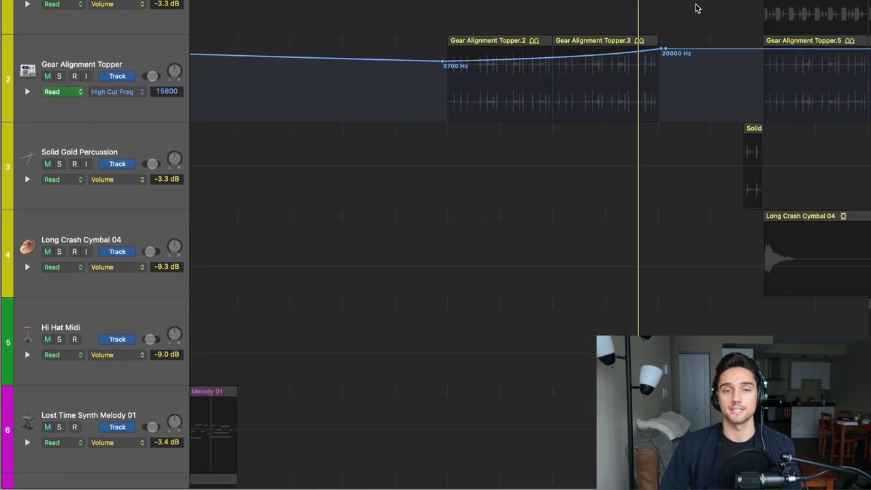
# Scroll the arrangement to view the high-cut and bass automation lanes.
pyautogui.scroll(-3)
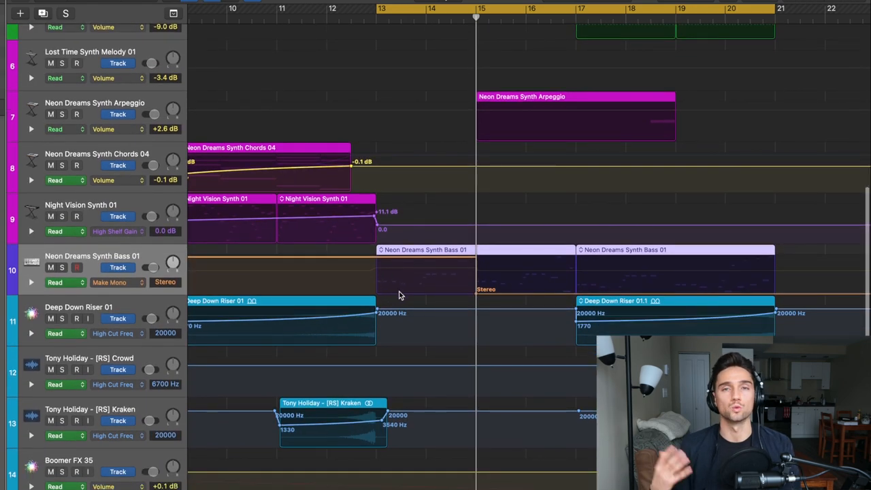
pyautogui.moveTo(405, 287)
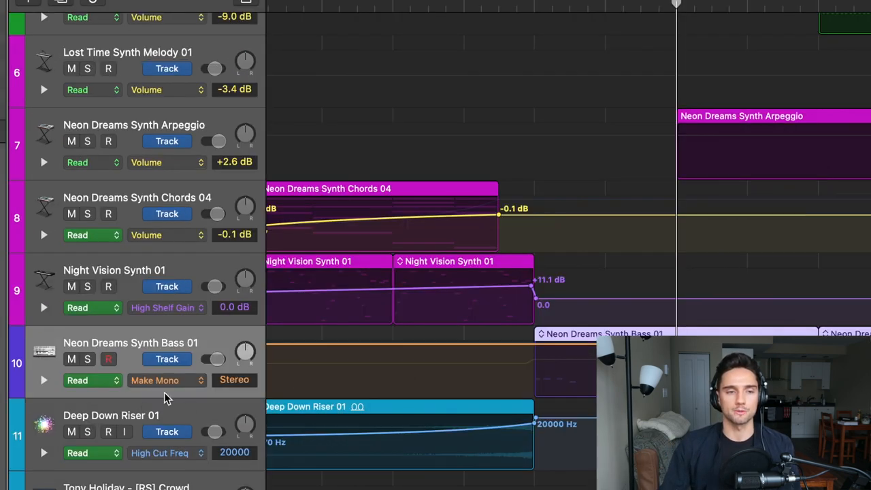
# Set the bass track's automation lane to Send Mute 1 → Widening Bus.
pyautogui.click(166, 380)
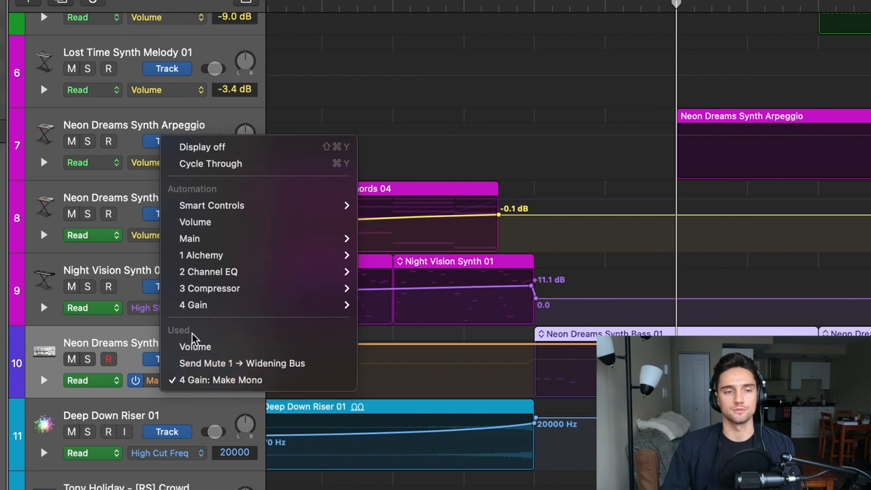
pyautogui.moveTo(235, 363)
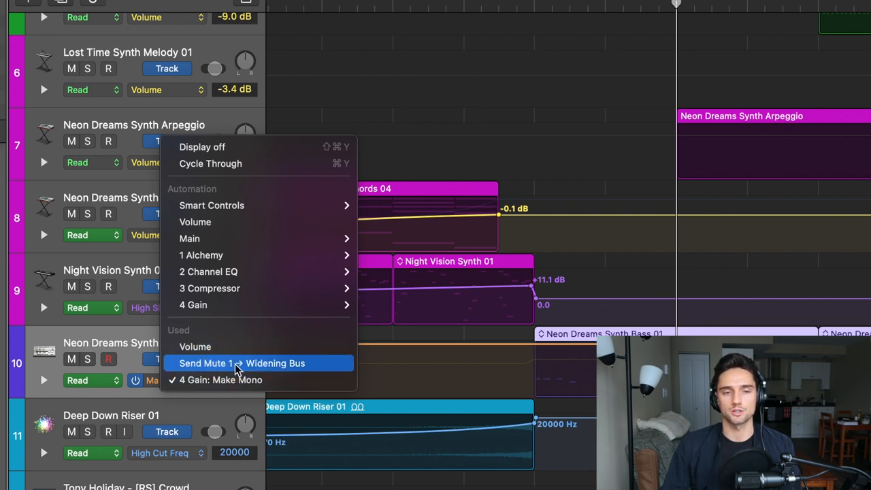
pyautogui.moveTo(301, 372)
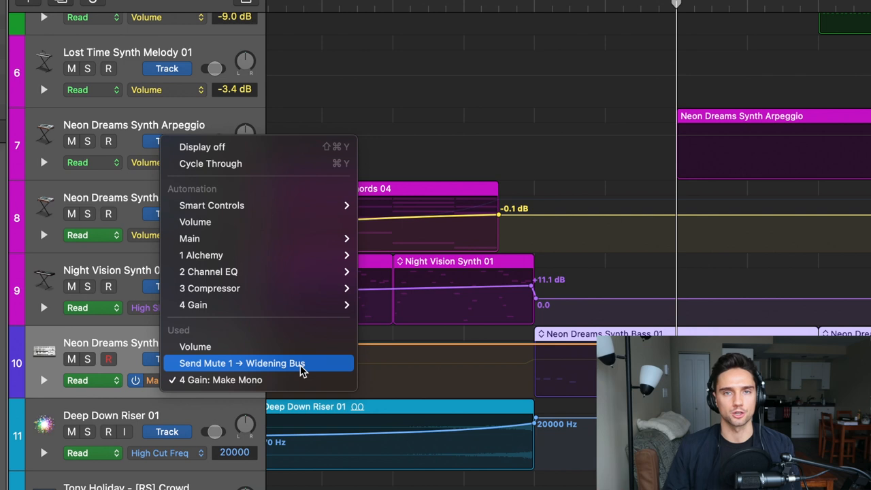
pyautogui.moveTo(217, 380)
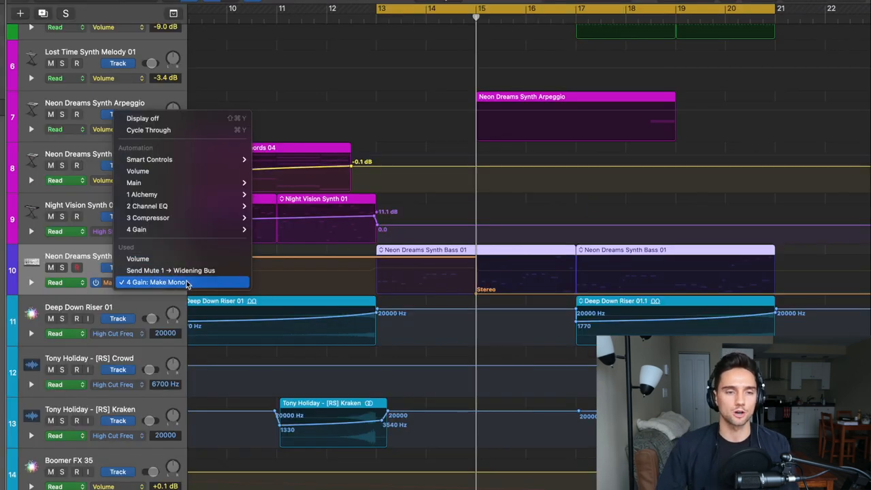
pyautogui.click(157, 282)
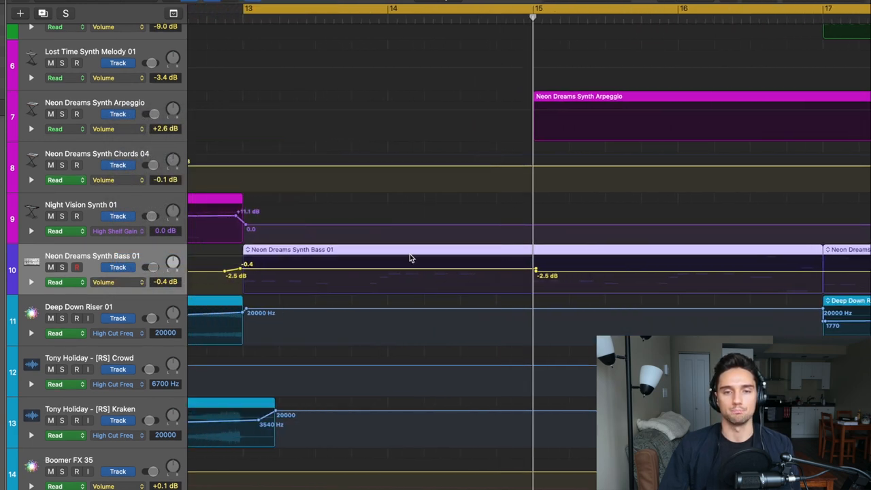
pyautogui.moveTo(405, 278)
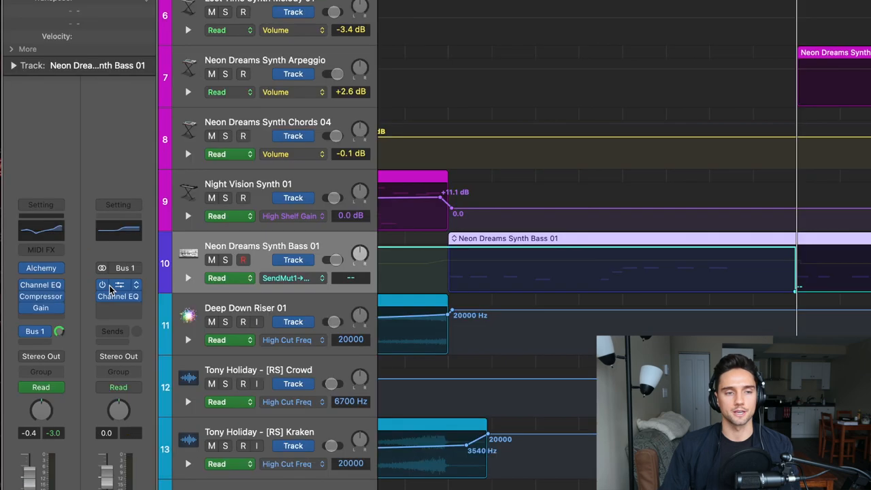
pyautogui.click(119, 297)
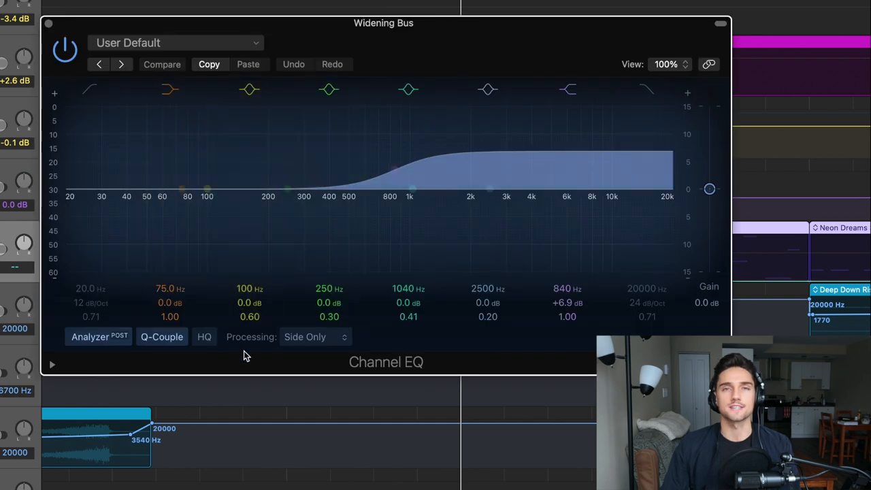
pyautogui.click(488, 89)
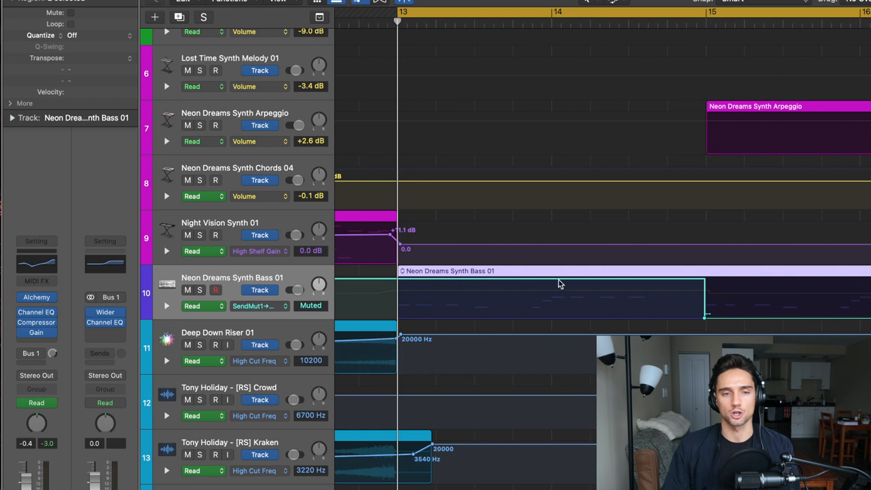
pyautogui.moveTo(386, 296)
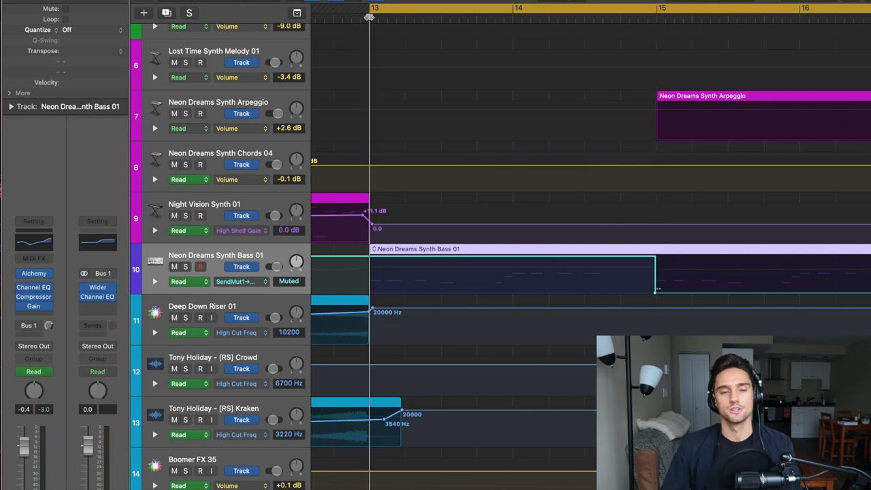
pyautogui.moveTo(415, 288)
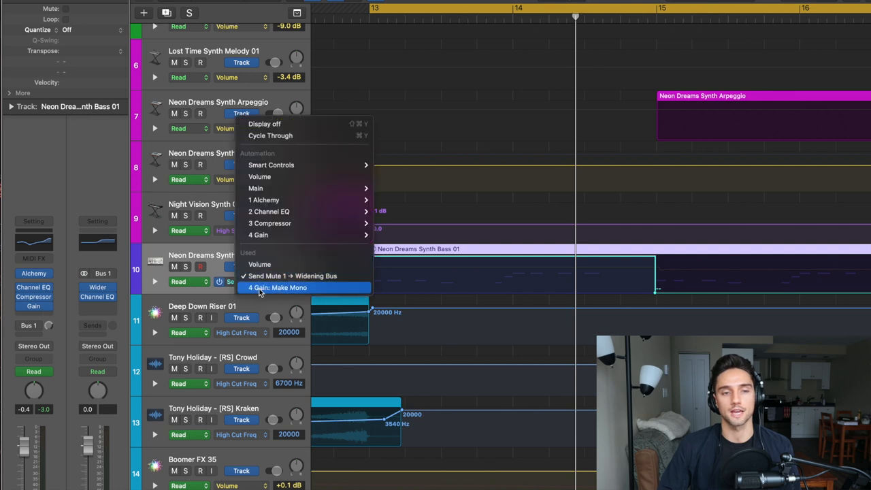
# Switch the bass lane's automation parameter to Make Mono.
pyautogui.click(275, 288)
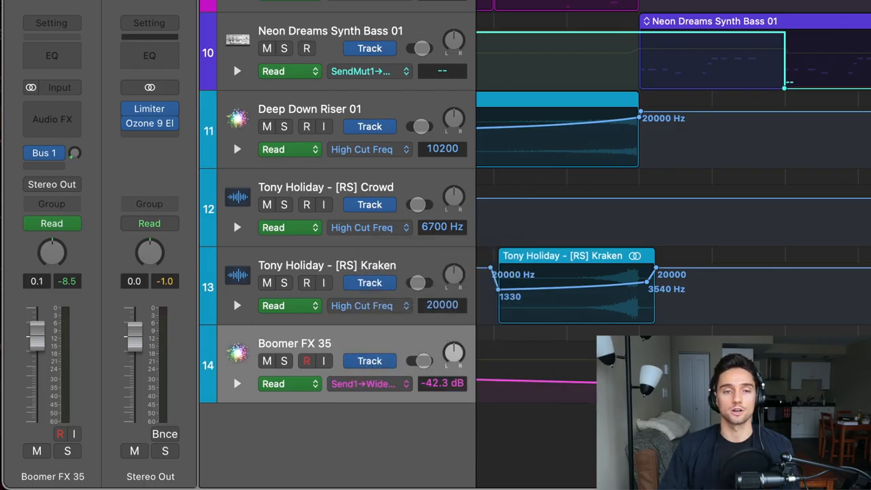
pyautogui.moveTo(740, 66)
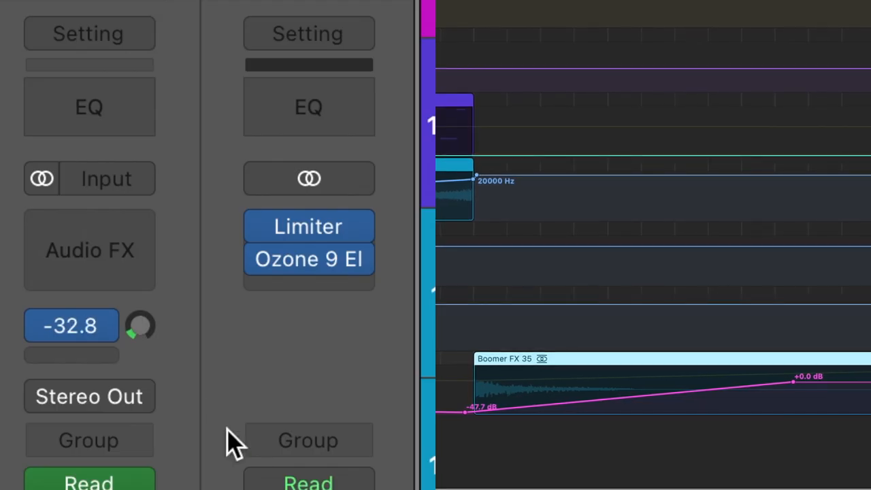
# Adjust Boomer FX 35's Bus 1 send knob to shape the -47.7 to 0 dB Widening Bus ramp.
pyautogui.moveTo(132, 333); pyautogui.dragTo(133, 340)
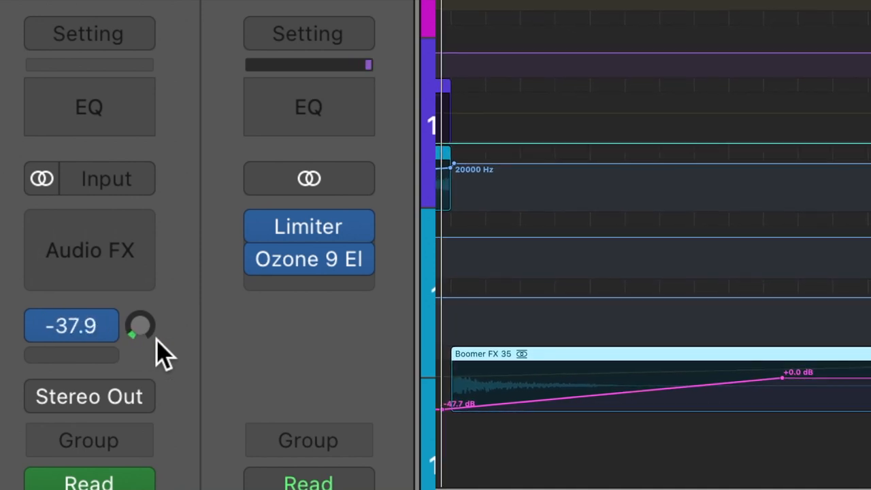
pyautogui.moveTo(140, 325); pyautogui.dragTo(139, 313)
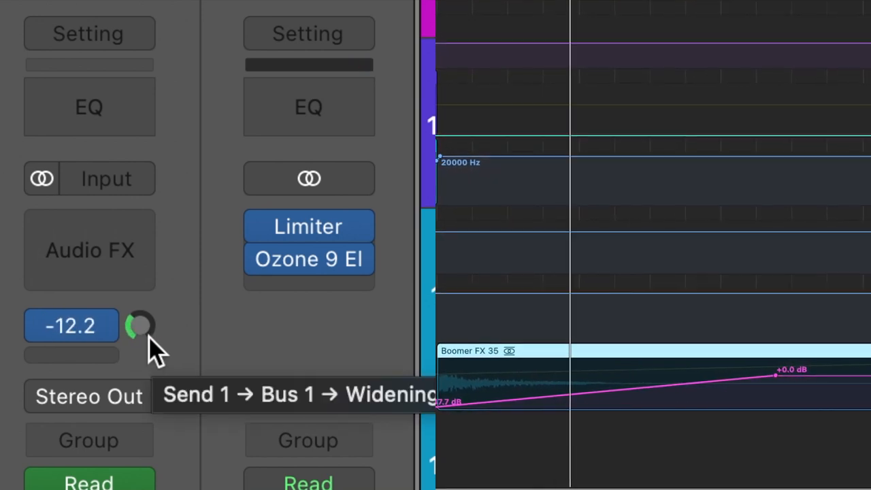
pyautogui.moveTo(140, 326); pyautogui.dragTo(140, 313)
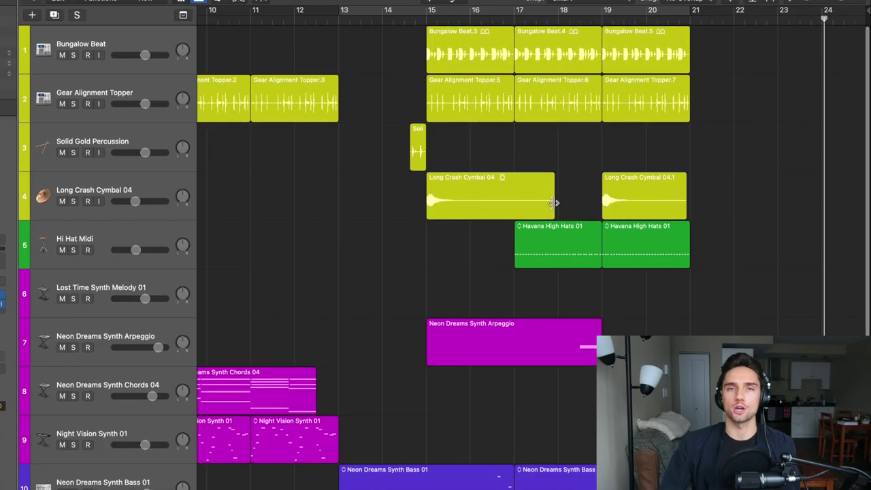
pyautogui.moveTo(679, 197)
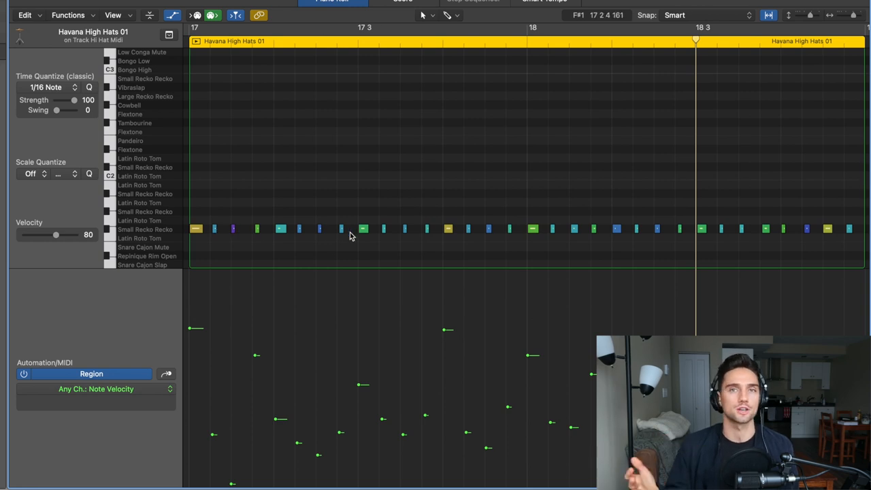
# Show the hi-hat region's note velocities in the Region, Any Ch.: Note Velocity lane.
pyautogui.scroll(-3)
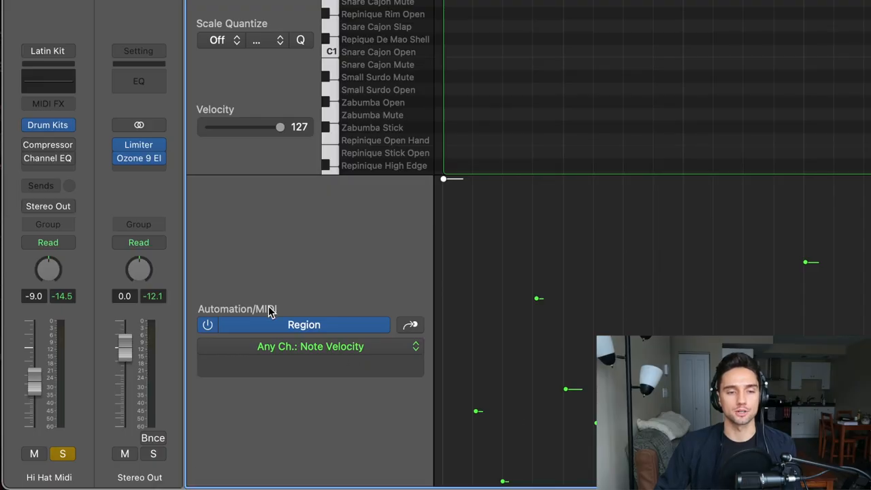
pyautogui.click(311, 347)
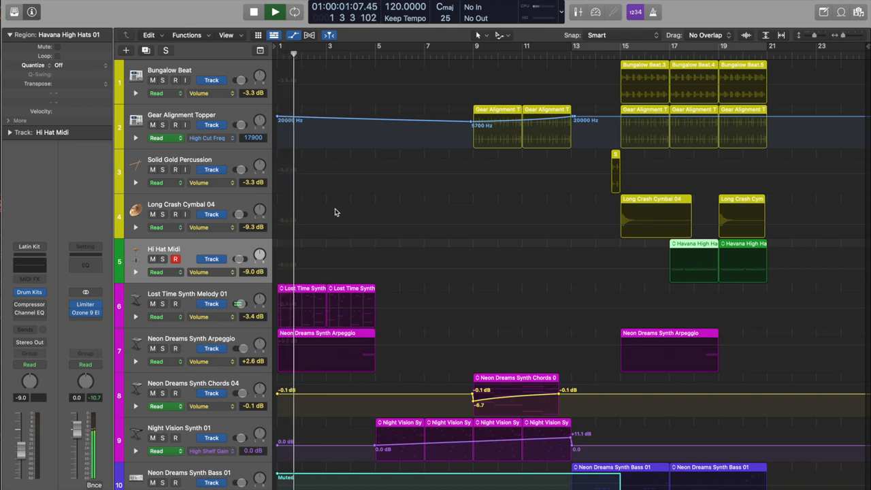
# Open Deep Down Riser 01's Channel EQ, showing its high-cut filter near 6800 Hz.
pyautogui.scroll(-3)
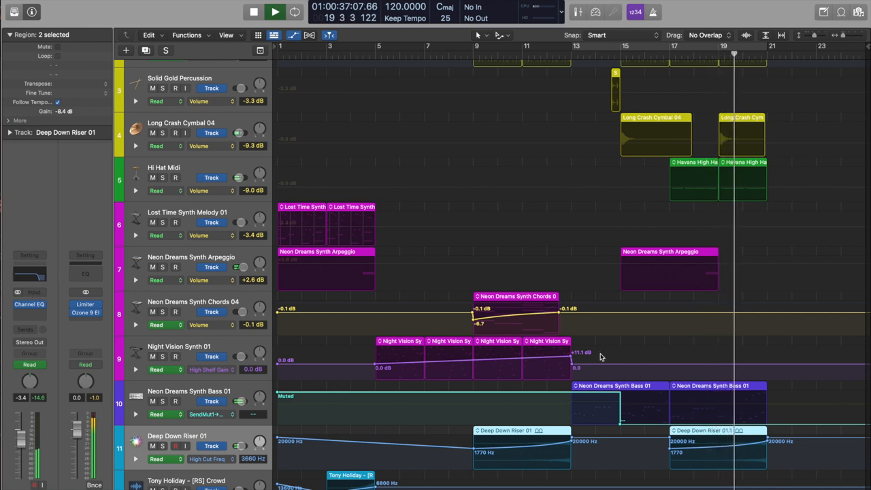
pyautogui.click(29, 302)
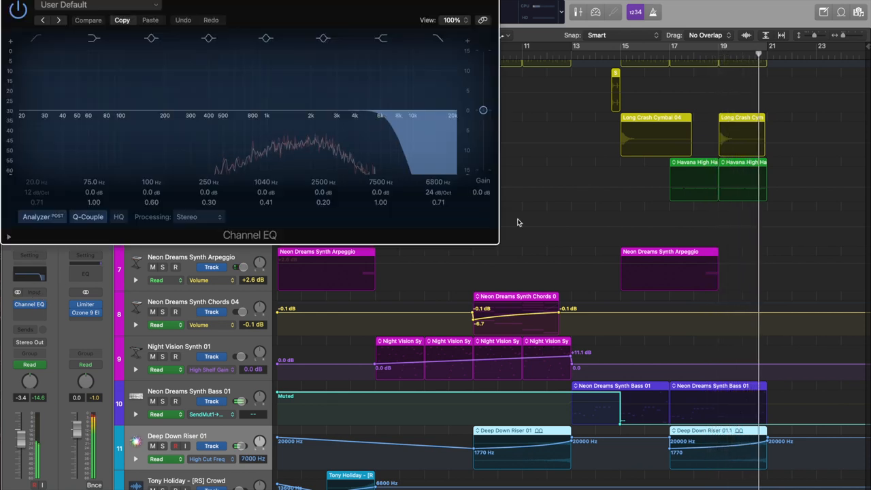